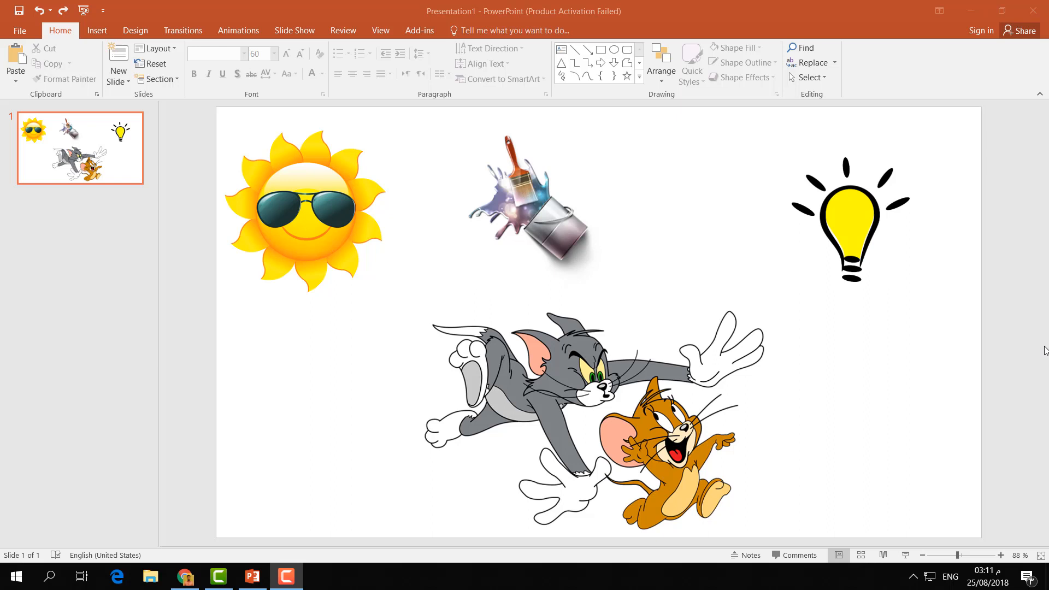
pyautogui.moveTo(541, 399)
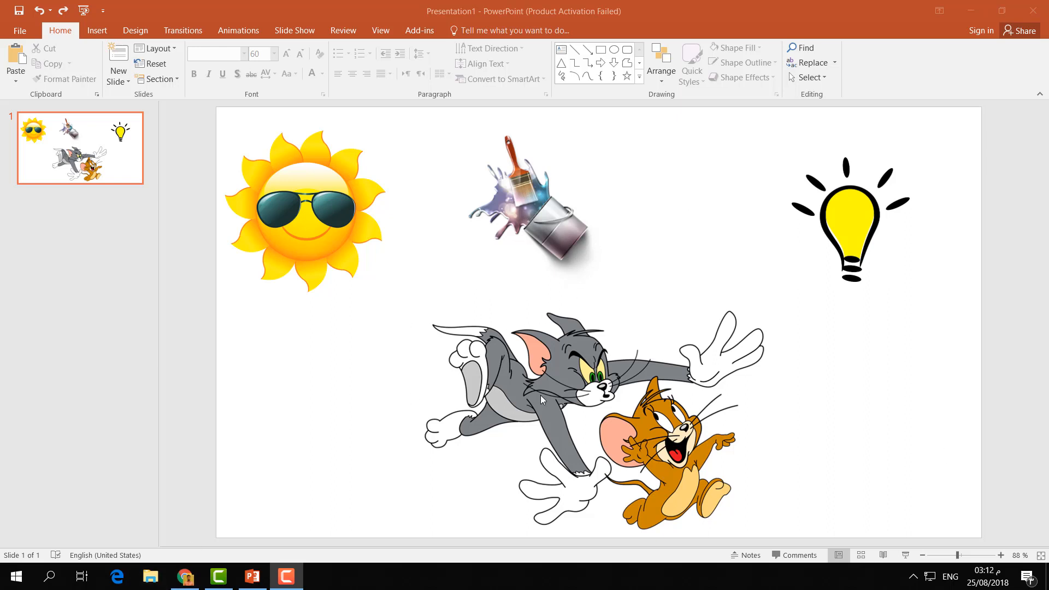
# Select the Tom and Jerry cartoon picture on the slide.
pyautogui.click(542, 399)
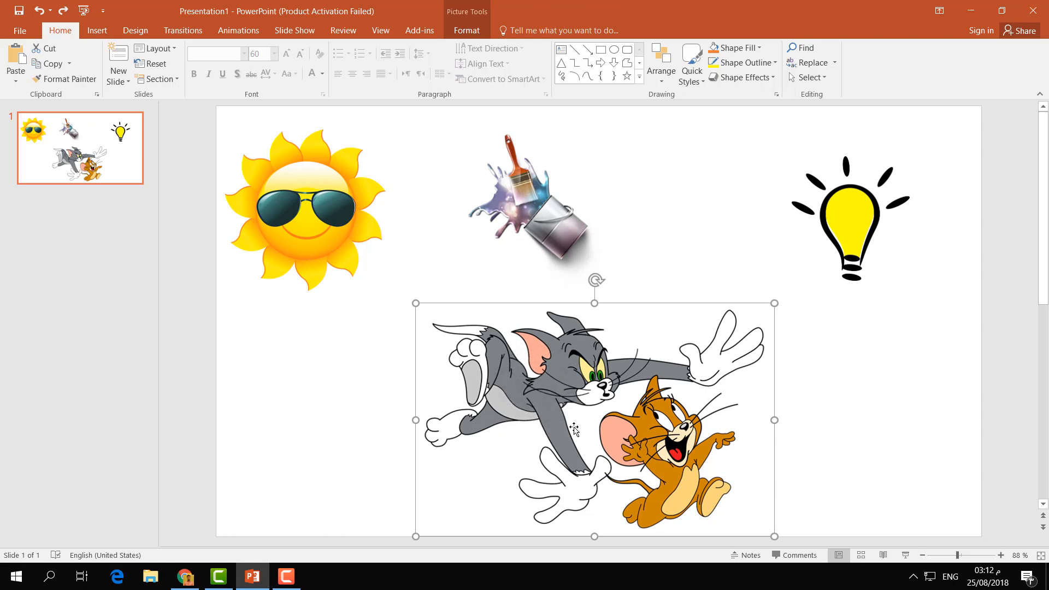
pyautogui.moveTo(557, 373)
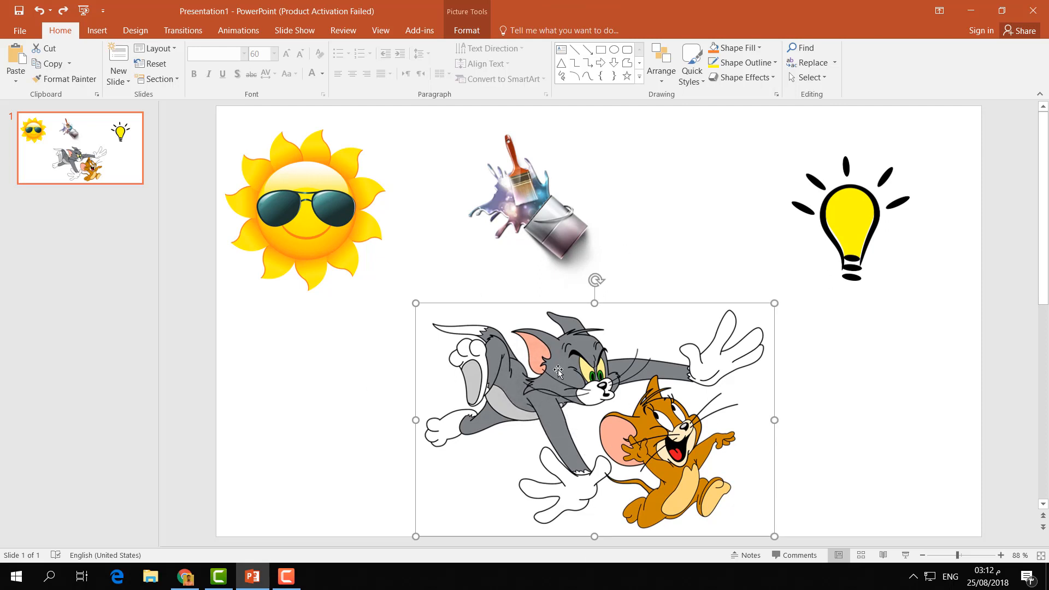
# Try black and other oval picture styles, then apply the beveled oval frame to Tom and Jerry.
pyautogui.click(465, 31)
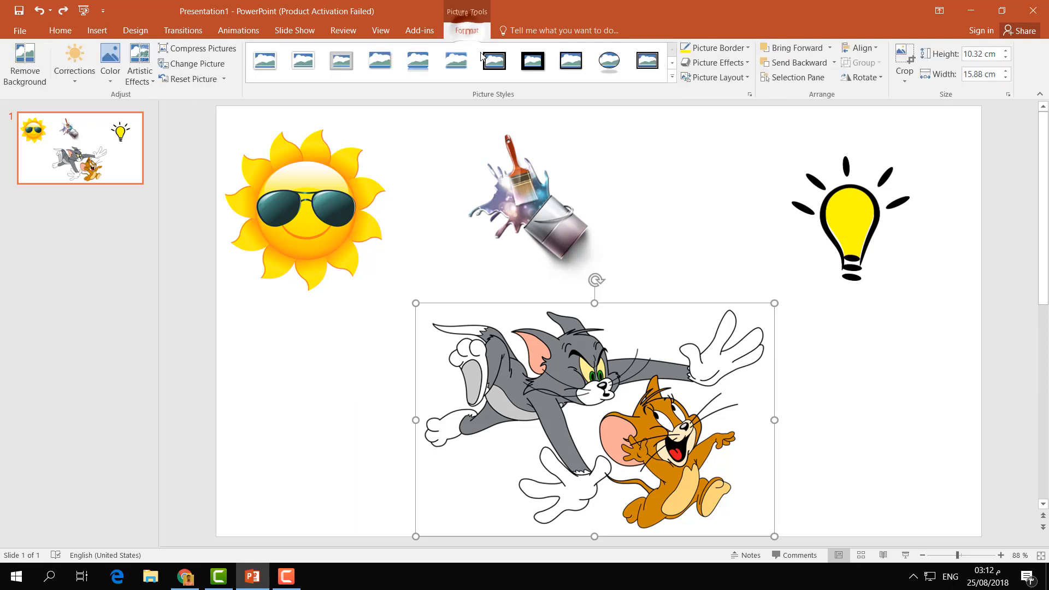
pyautogui.click(645, 60)
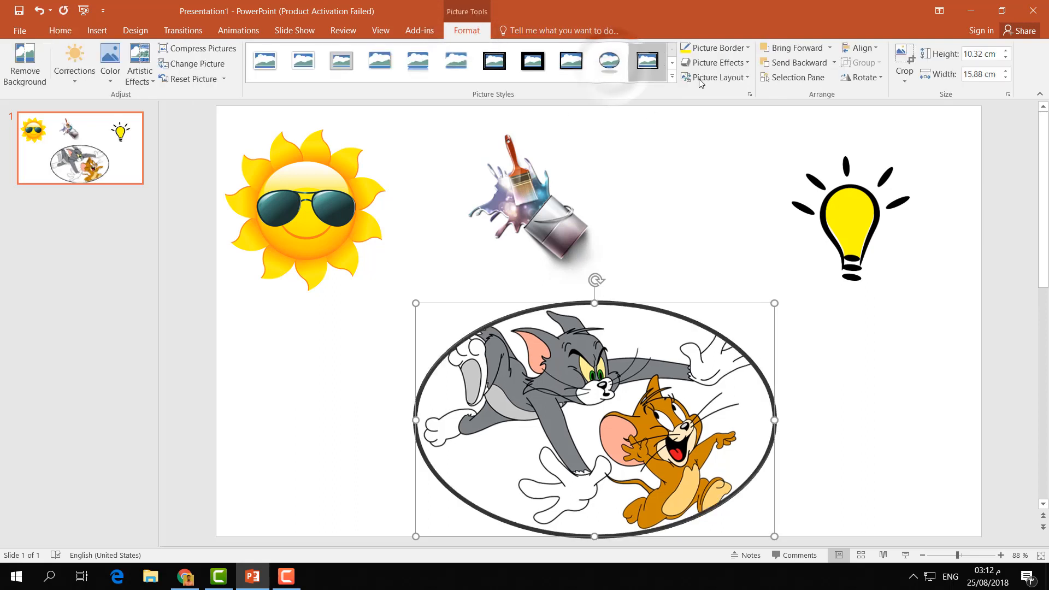
pyautogui.click(711, 47)
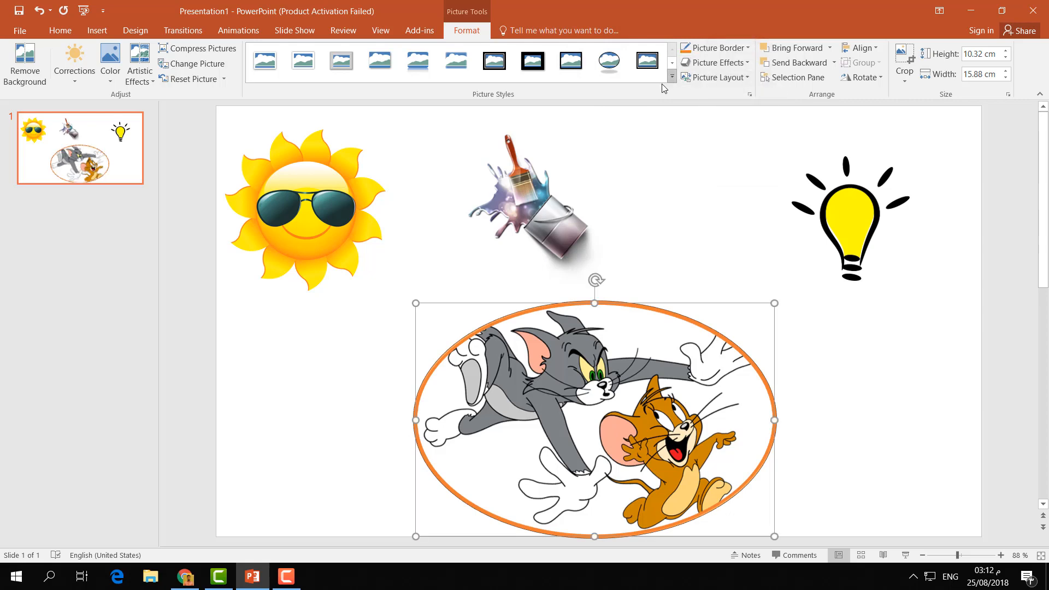
pyautogui.click(671, 83)
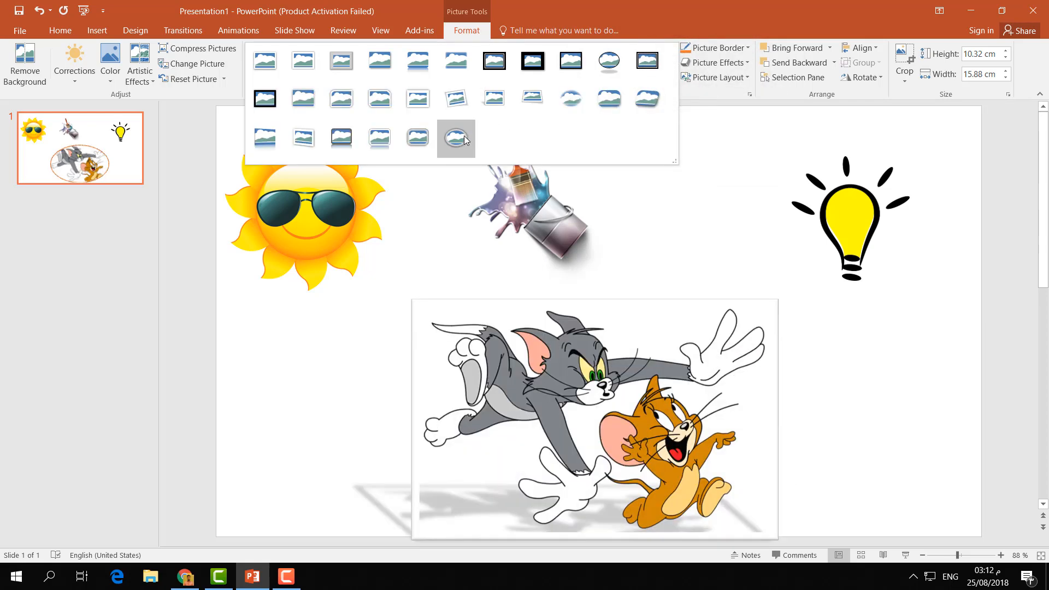
pyautogui.click(456, 137)
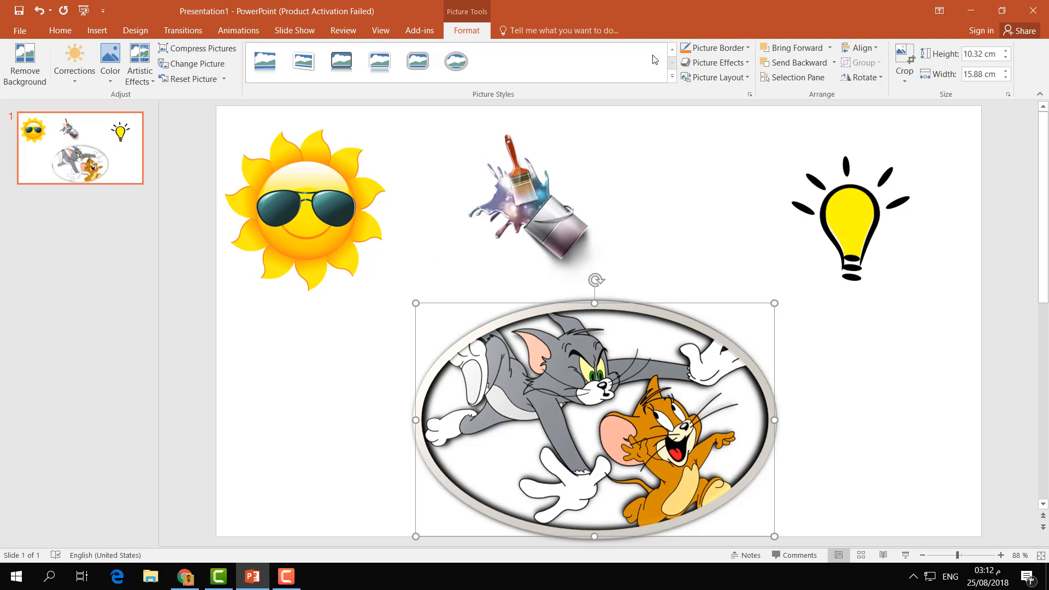
pyautogui.moveTo(528, 231)
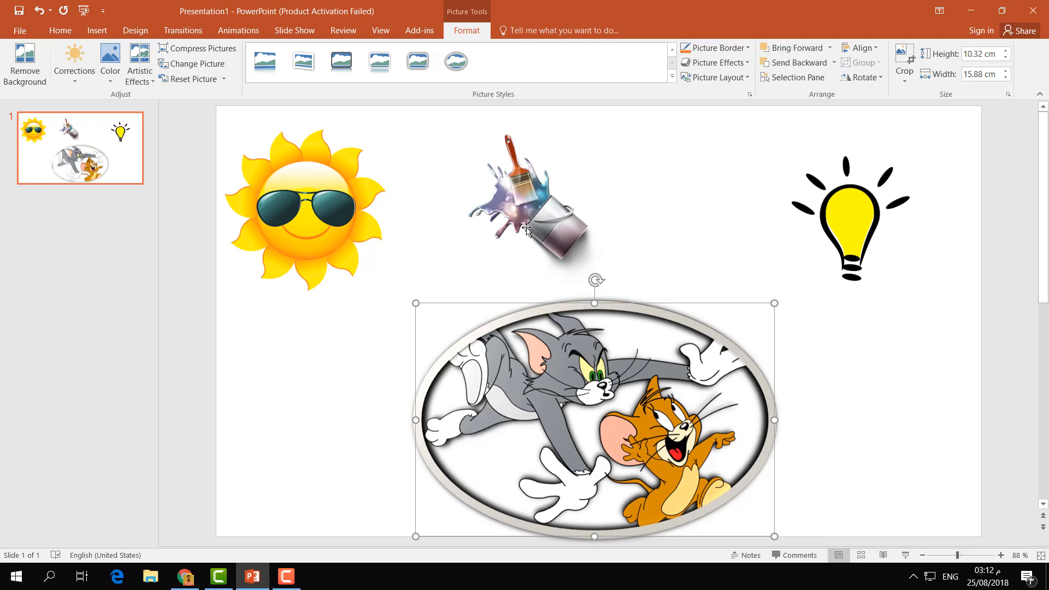
pyautogui.moveTo(539, 415)
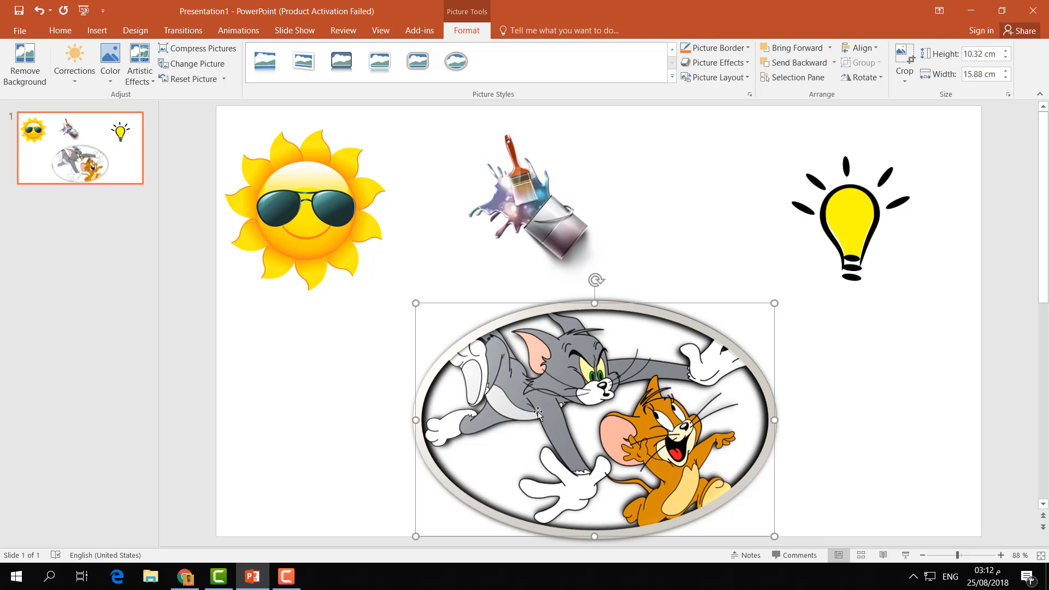
pyautogui.moveTo(594, 380)
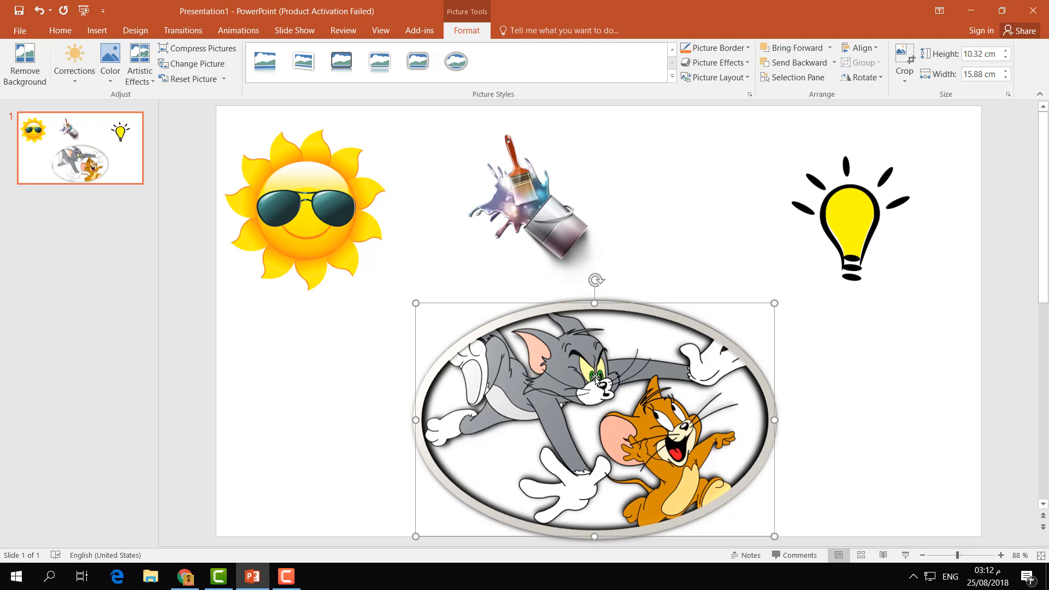
# Copy the beveled oval picture's formatting with Ctrl+Shift+C.
pyautogui.press('ctrl+shift+c')
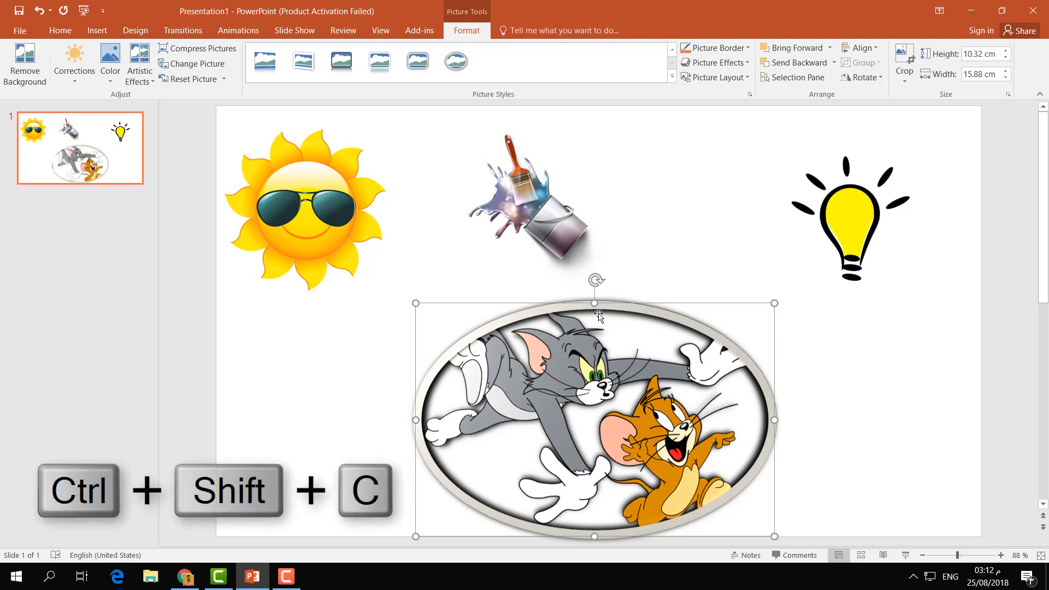
pyautogui.moveTo(337, 243)
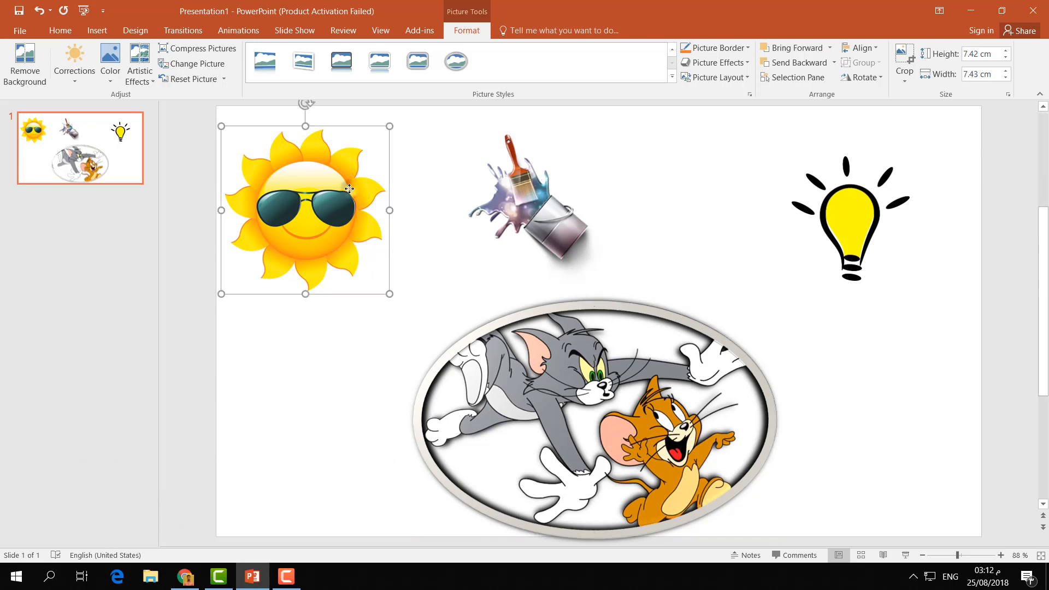
pyautogui.moveTo(545, 263)
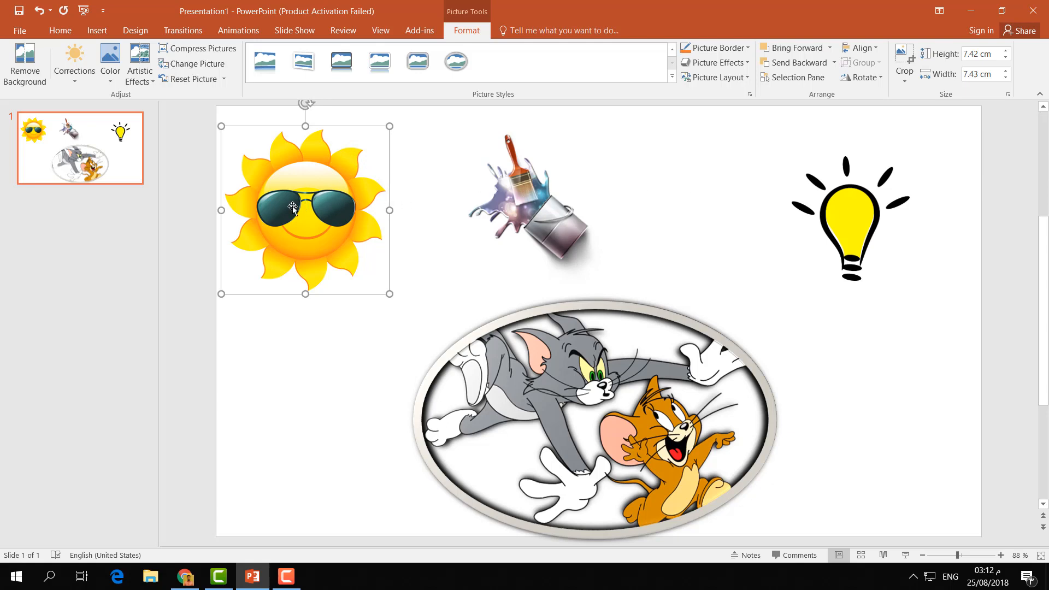
pyautogui.moveTo(374, 234)
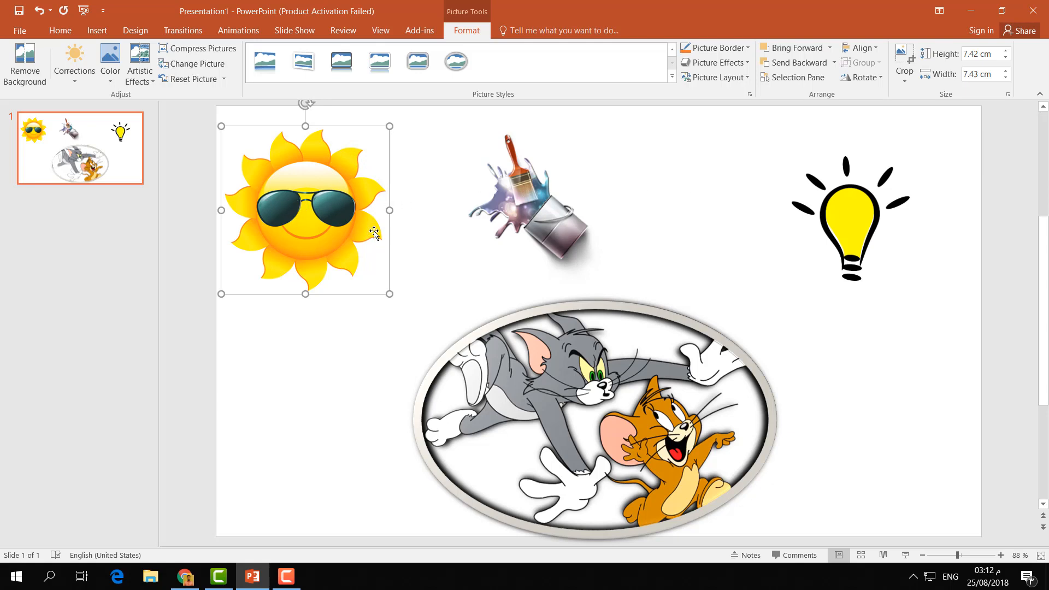
pyautogui.moveTo(521, 208)
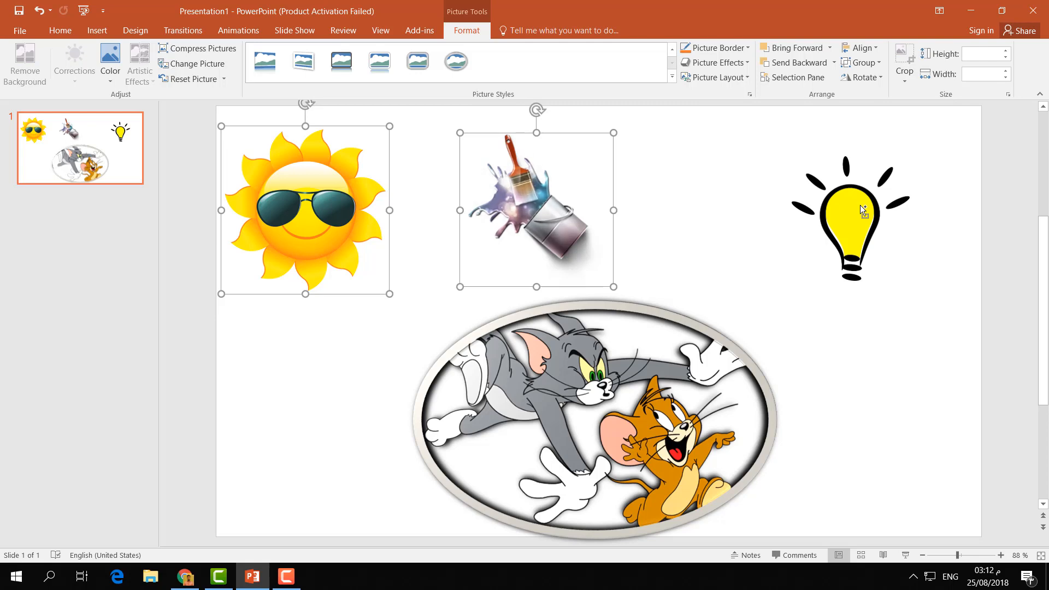
# Add the lightbulb to the selection and paste the beveled frame onto all three pictures.
pyautogui.click(849, 211)
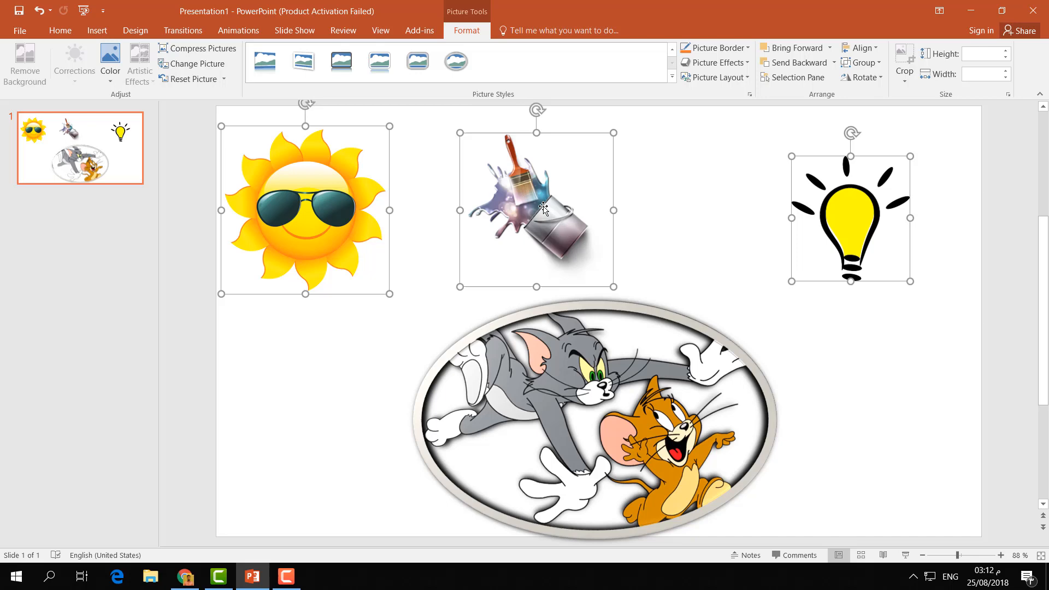
pyautogui.moveTo(337, 211)
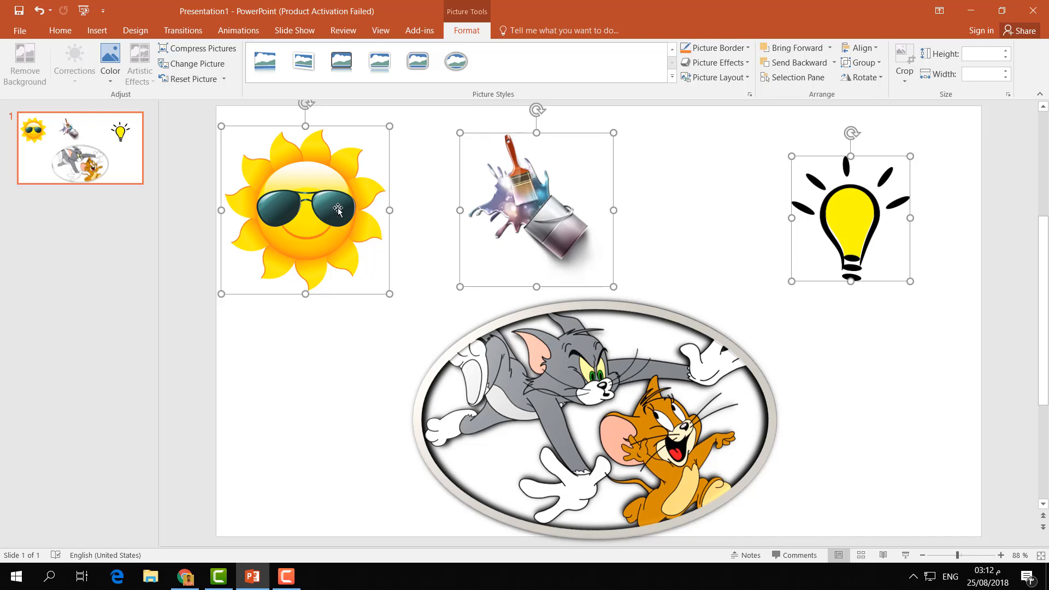
pyautogui.moveTo(689, 216)
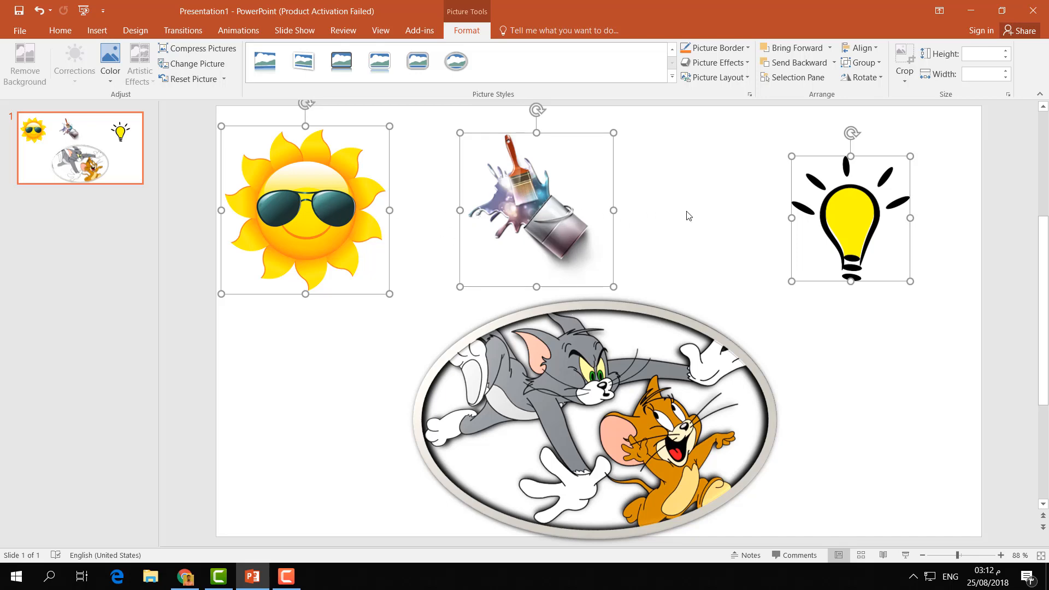
pyautogui.press('ctrl+shift+v')
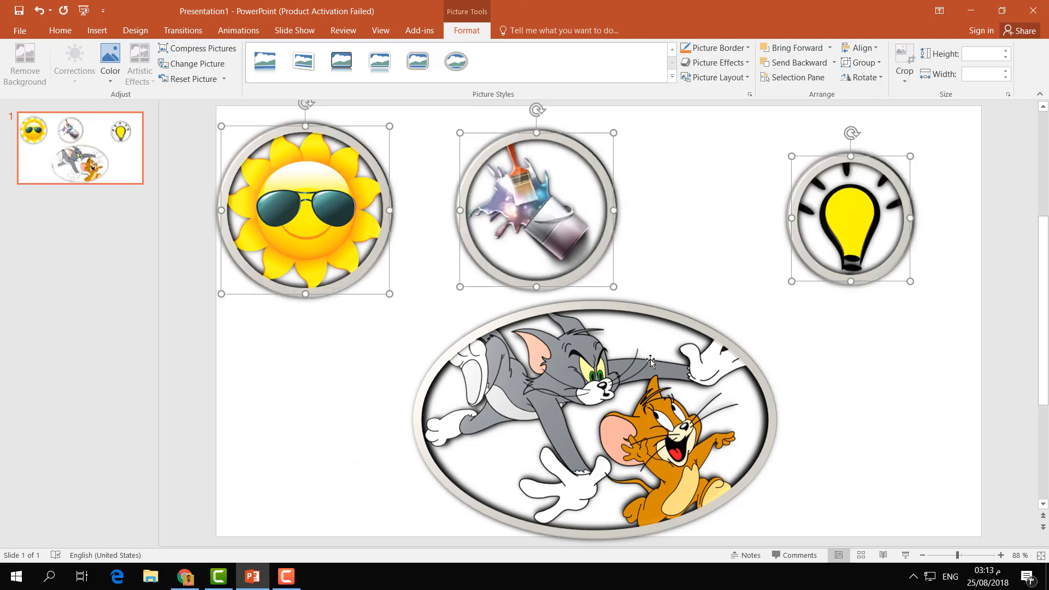
pyautogui.moveTo(542, 371)
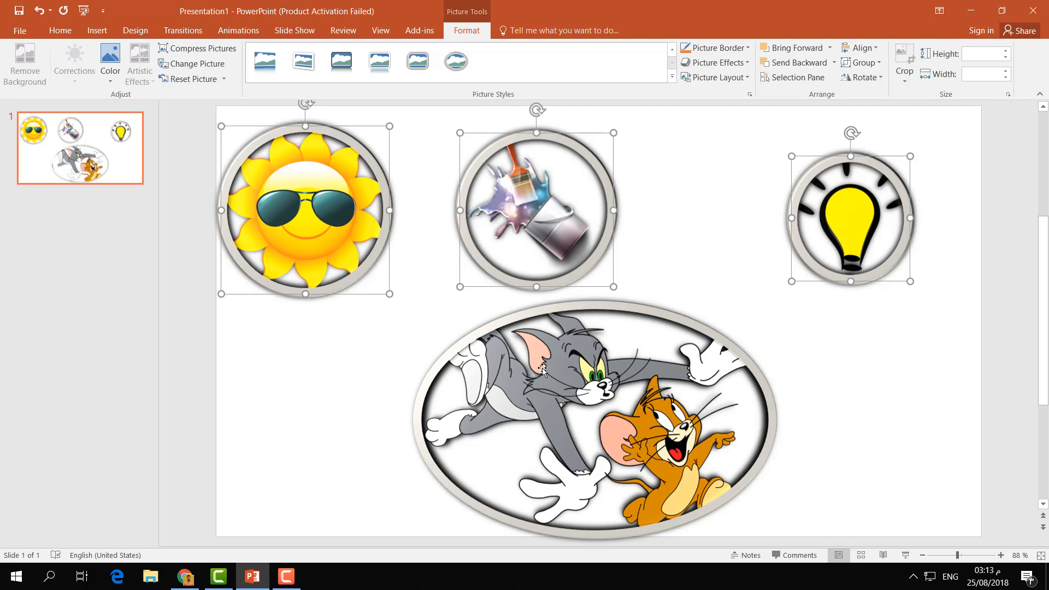